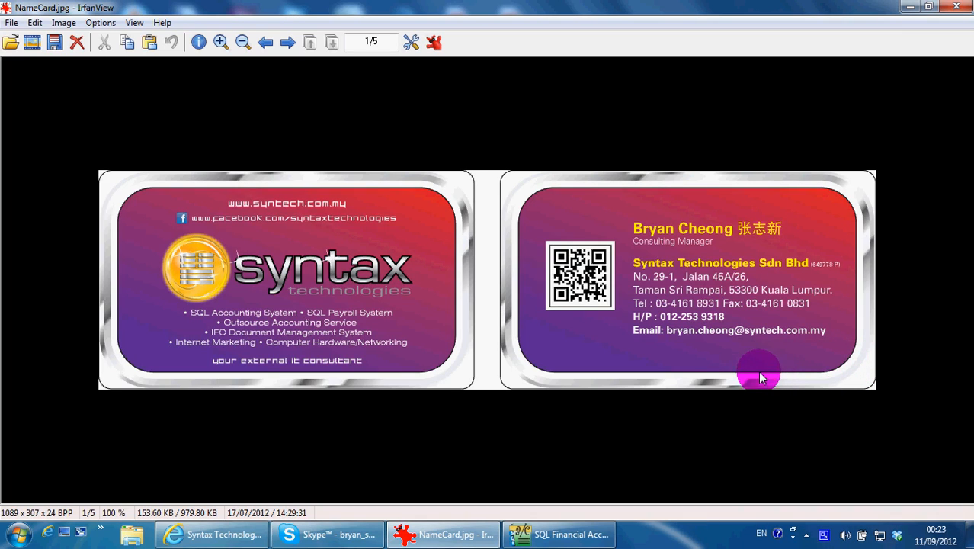
pyautogui.moveTo(667, 365)
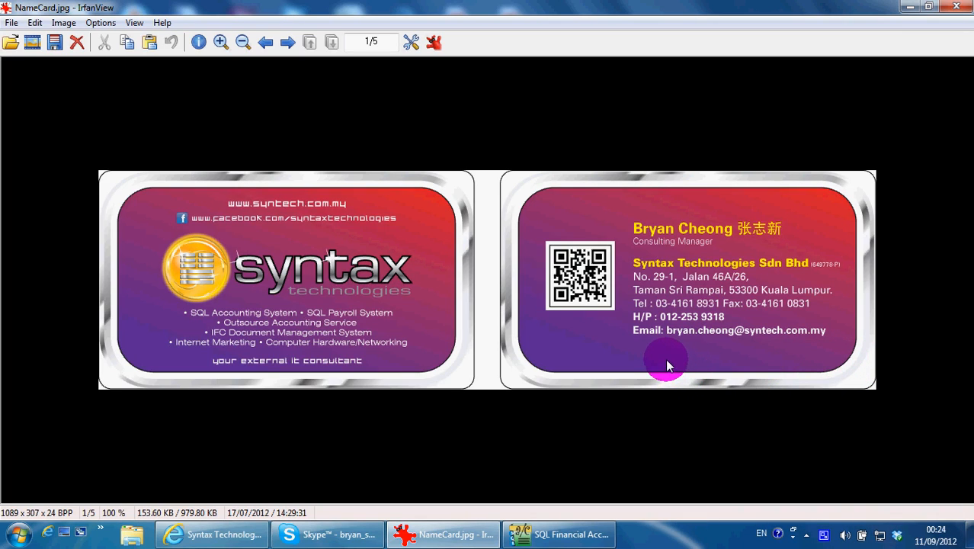
pyautogui.moveTo(791, 359)
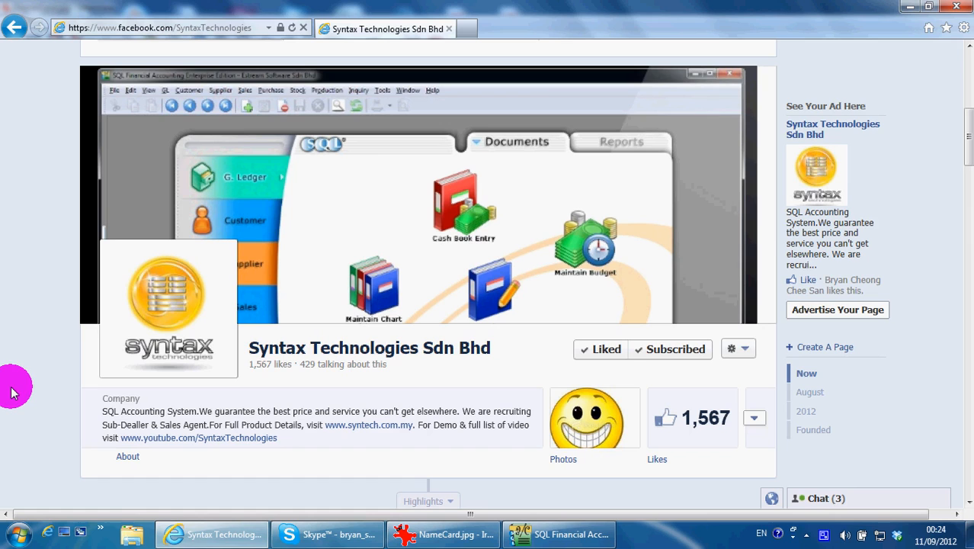
pyautogui.moveTo(101, 390)
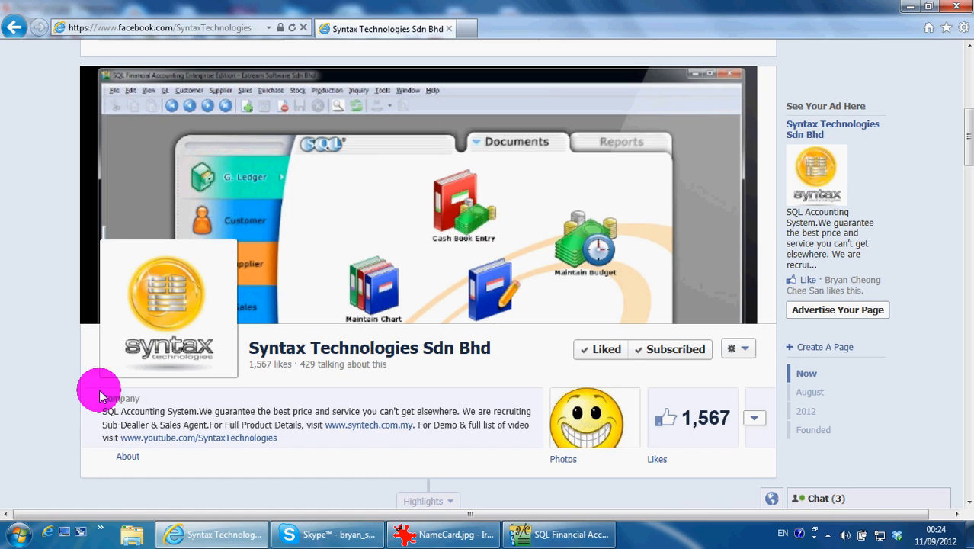
# Start a new blank Purchase Request dated 11/09/2012 from the Purchase Request list.
pyautogui.click(557, 534)
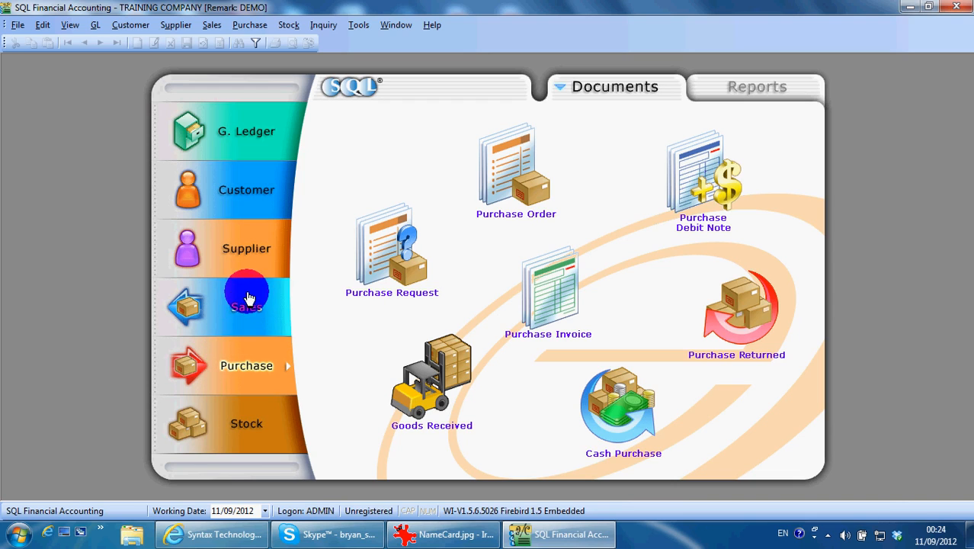
pyautogui.moveTo(419, 232)
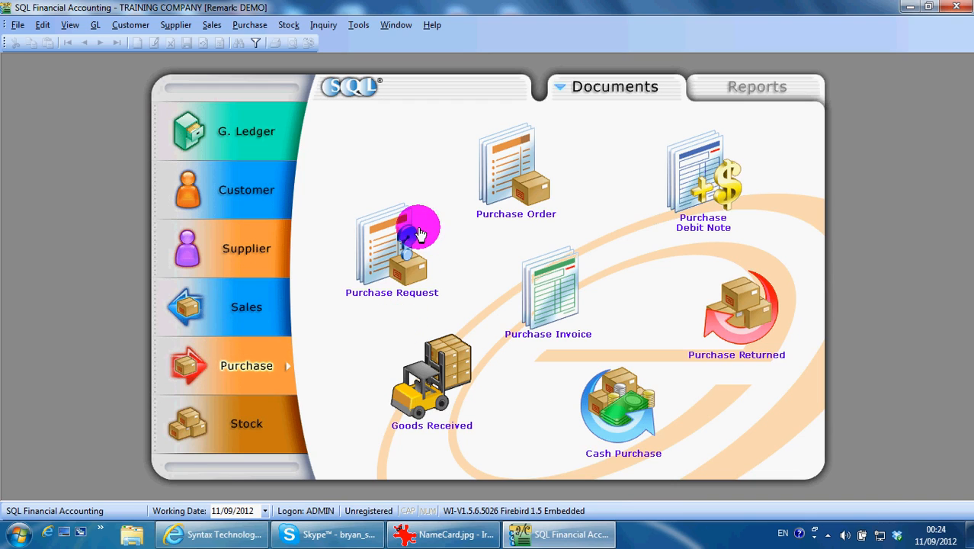
pyautogui.moveTo(719, 256)
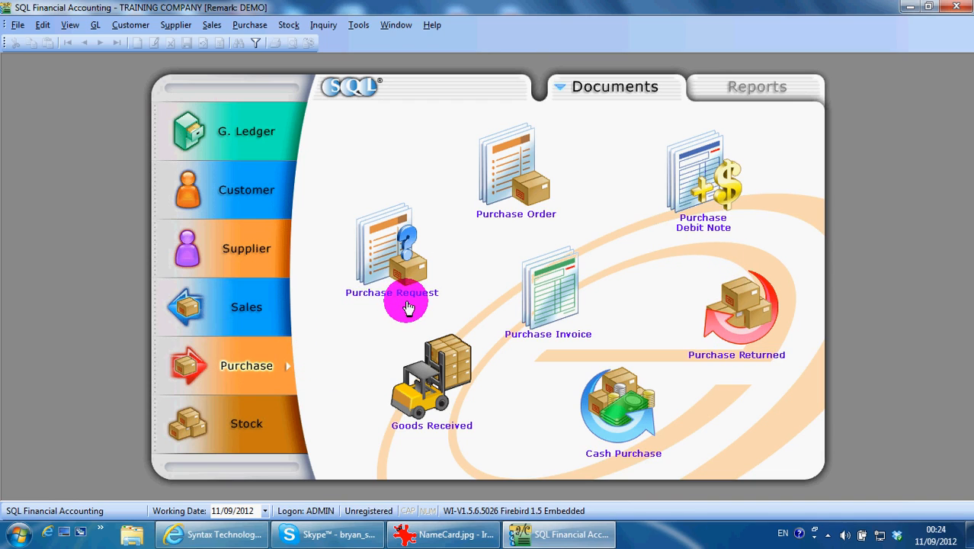
pyautogui.moveTo(359, 318)
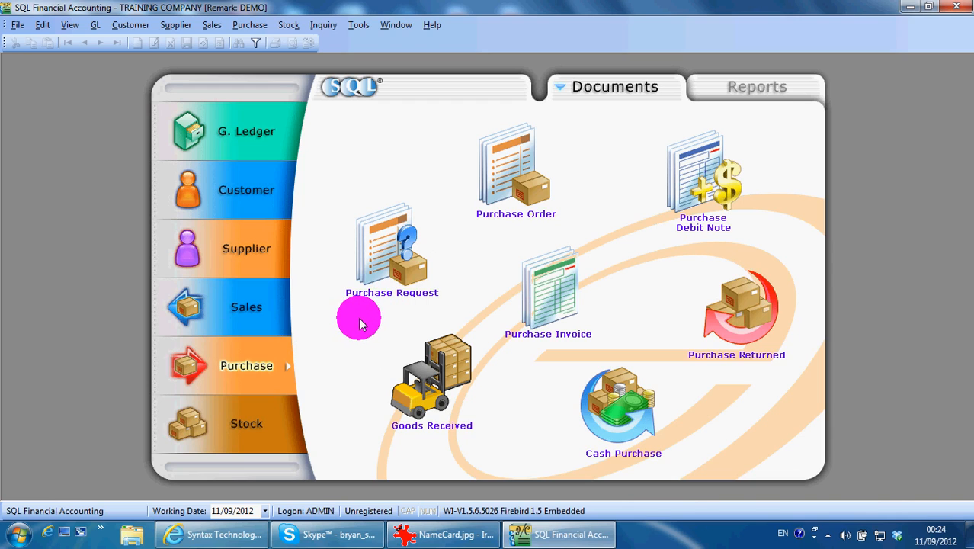
pyautogui.moveTo(358, 316)
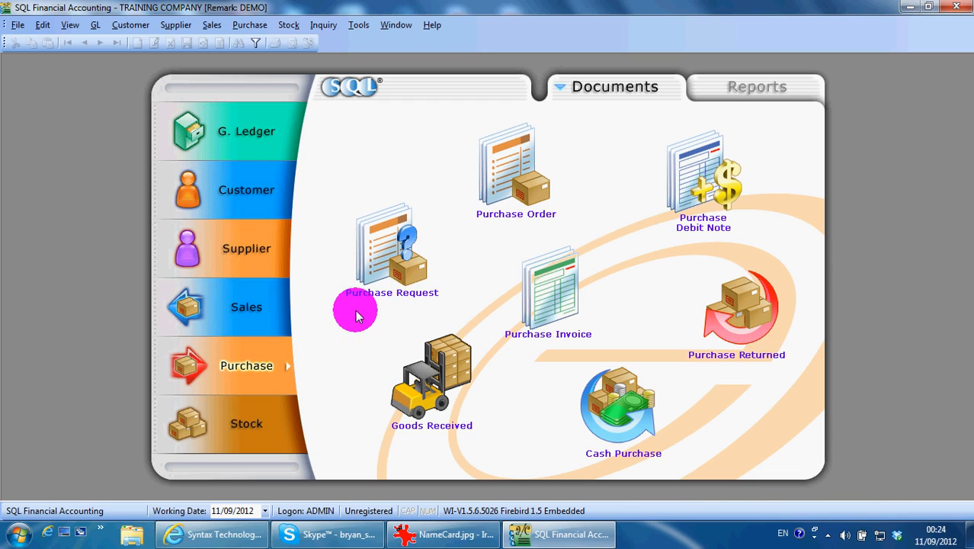
pyautogui.moveTo(495, 201)
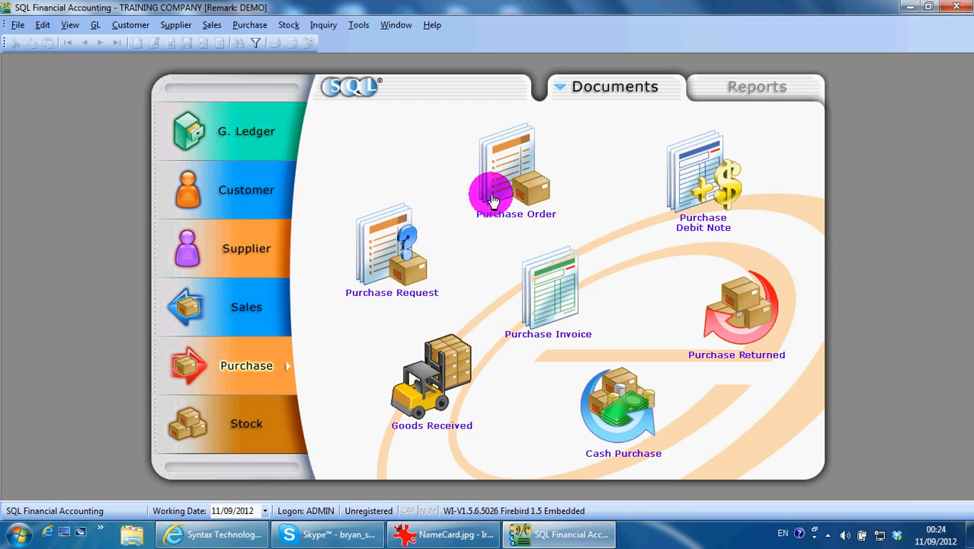
pyautogui.moveTo(391, 287)
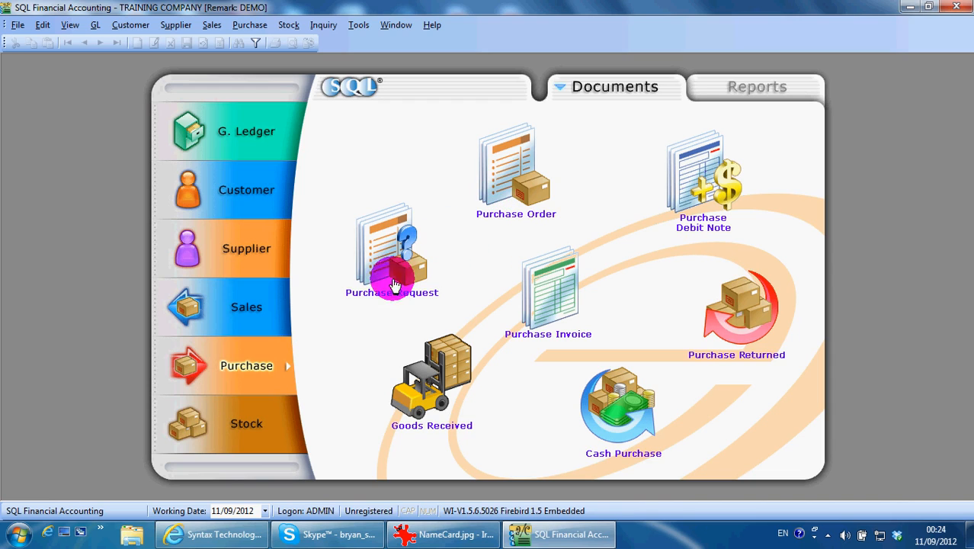
pyautogui.moveTo(360, 319)
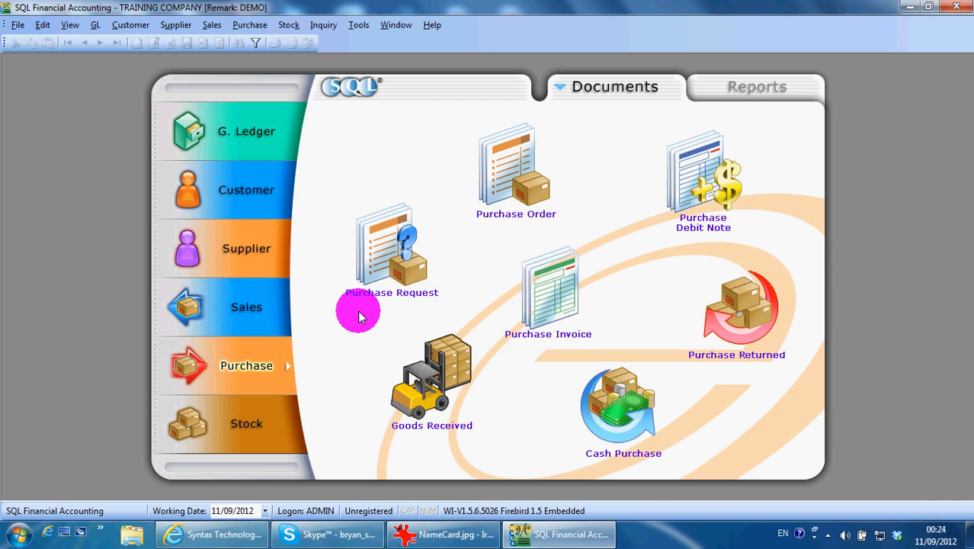
pyautogui.moveTo(379, 305)
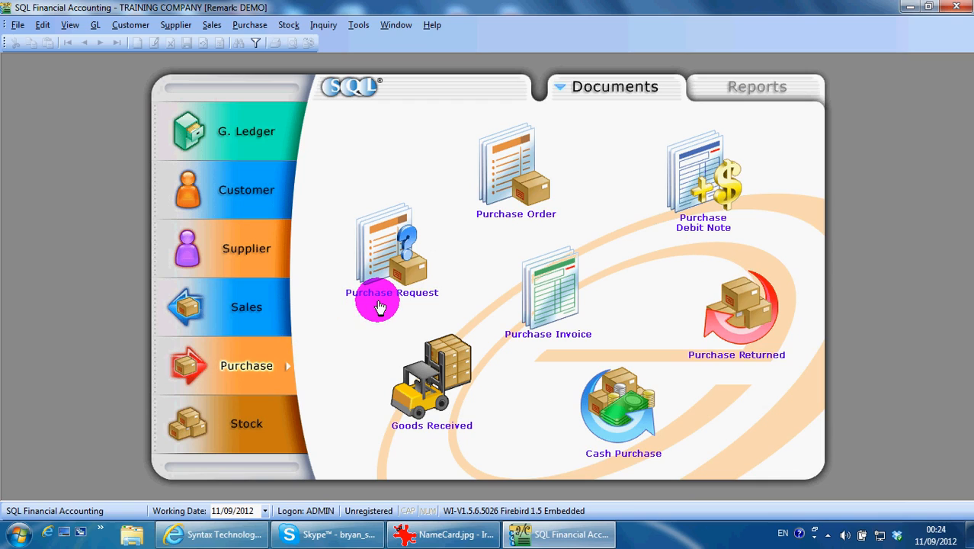
pyautogui.moveTo(452, 211)
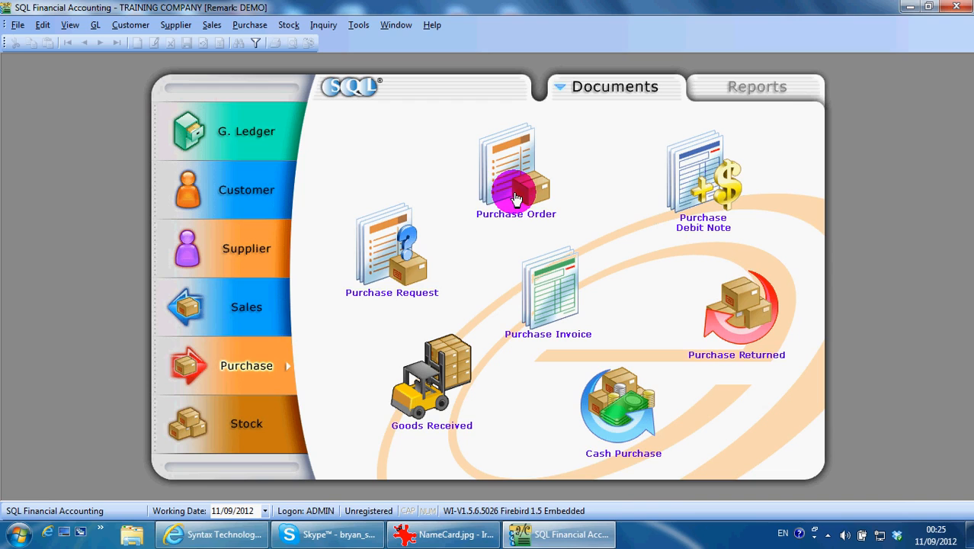
pyautogui.moveTo(384, 399)
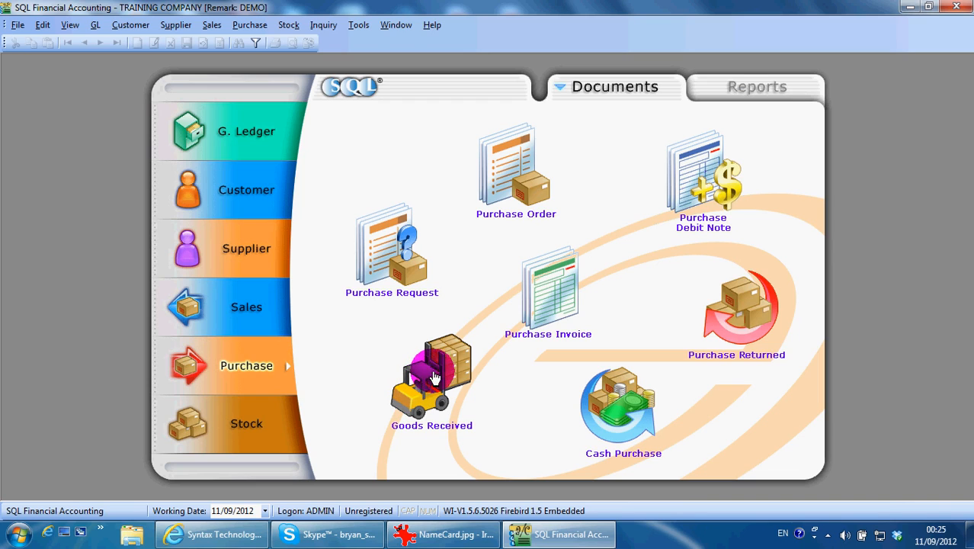
pyautogui.moveTo(521, 338)
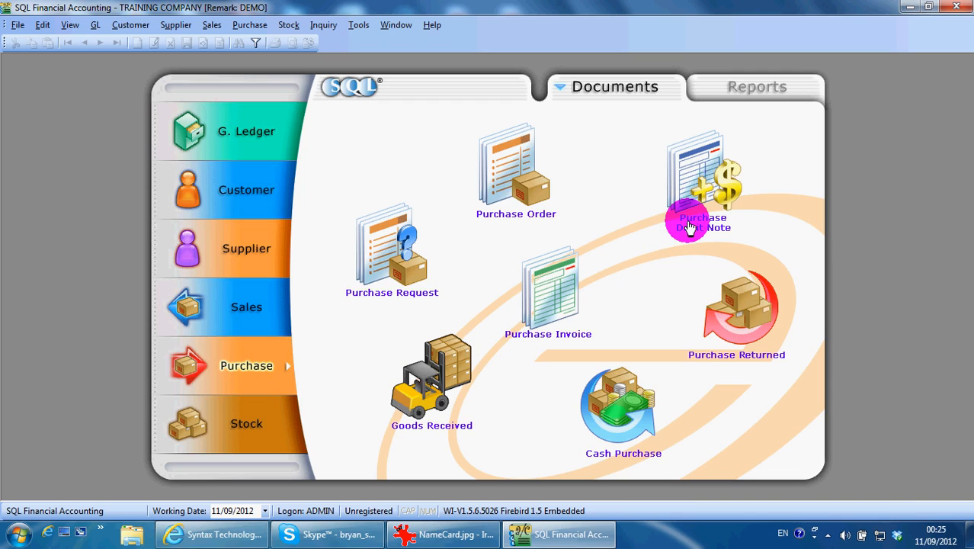
pyautogui.moveTo(670, 244)
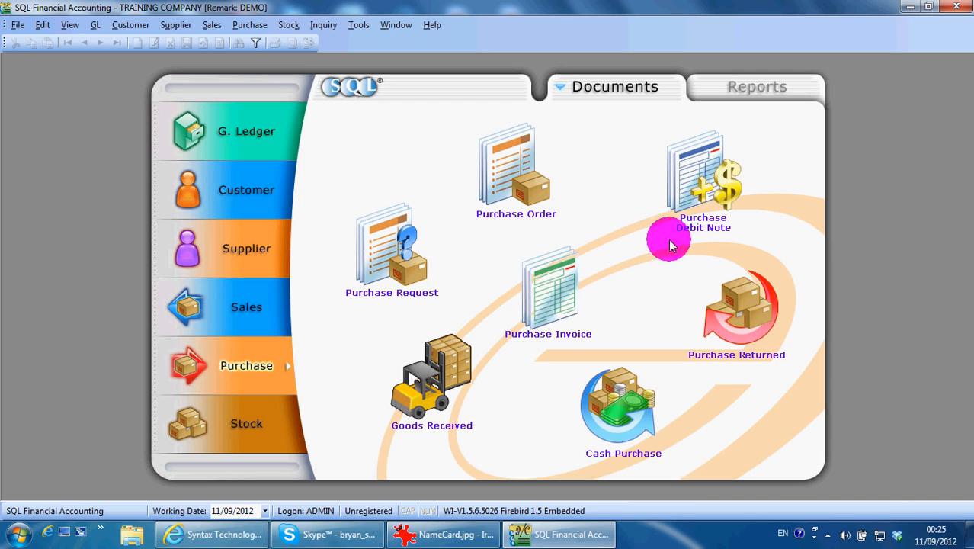
pyautogui.moveTo(664, 240)
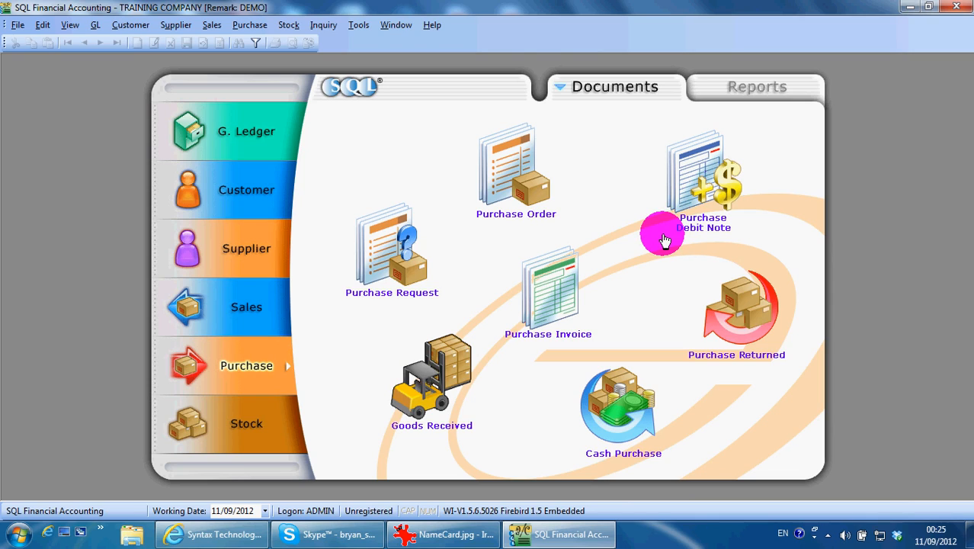
pyautogui.moveTo(566, 312)
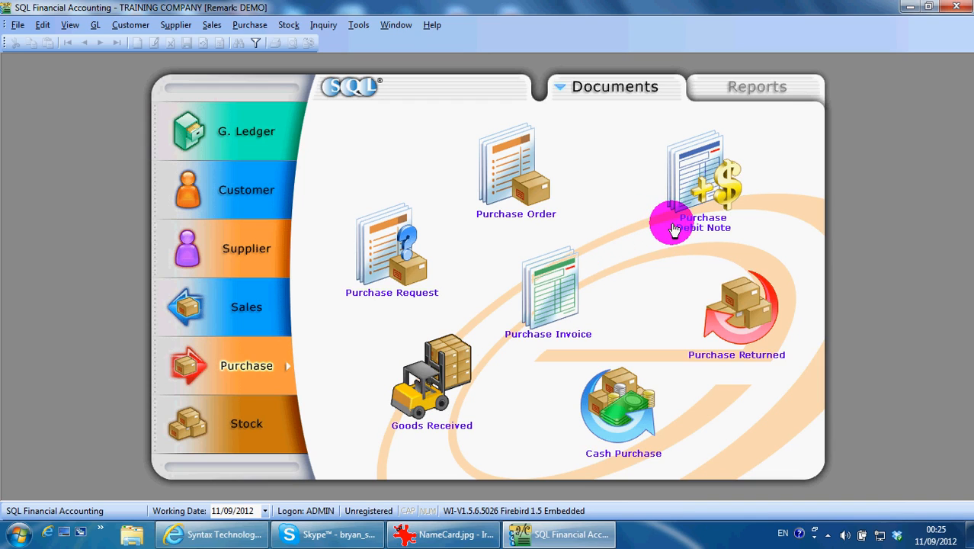
pyautogui.moveTo(701, 315)
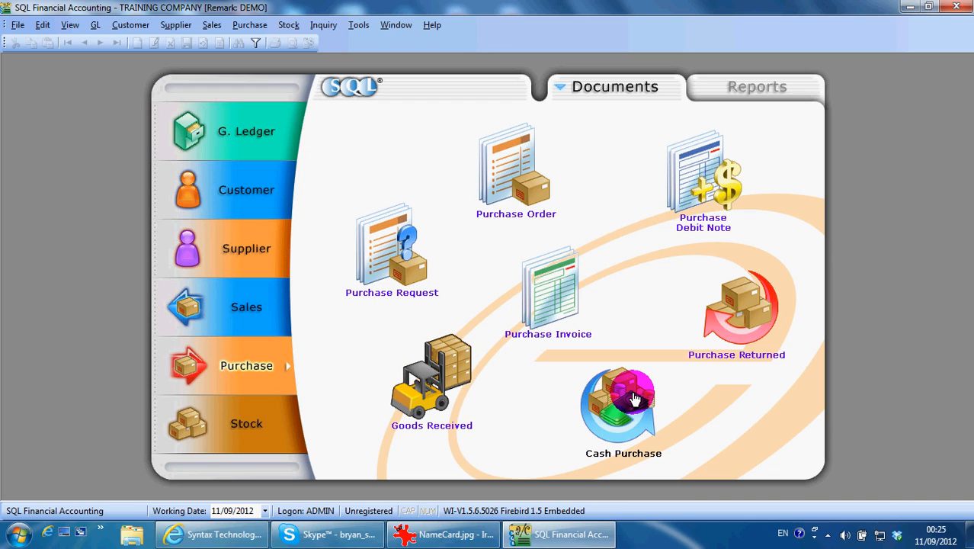
pyautogui.moveTo(391, 275)
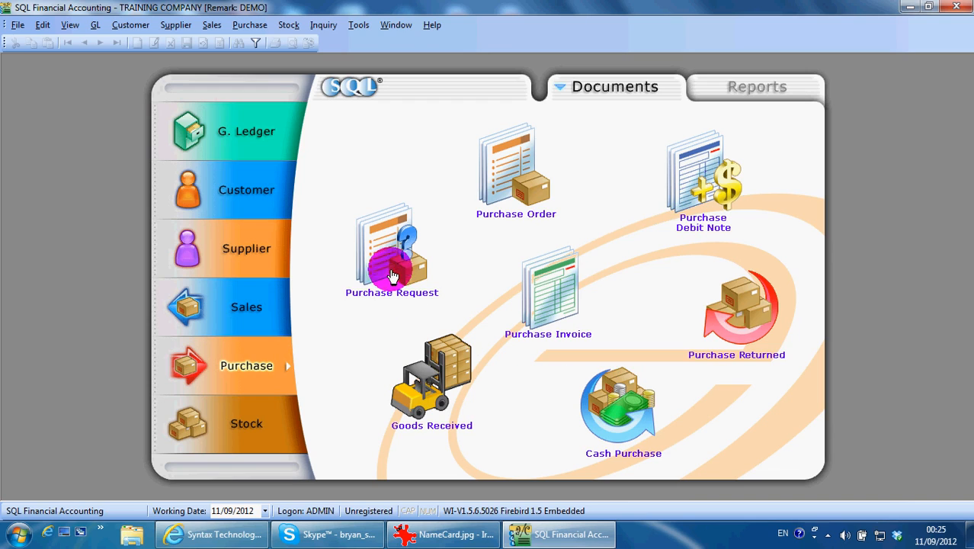
pyautogui.moveTo(389, 244)
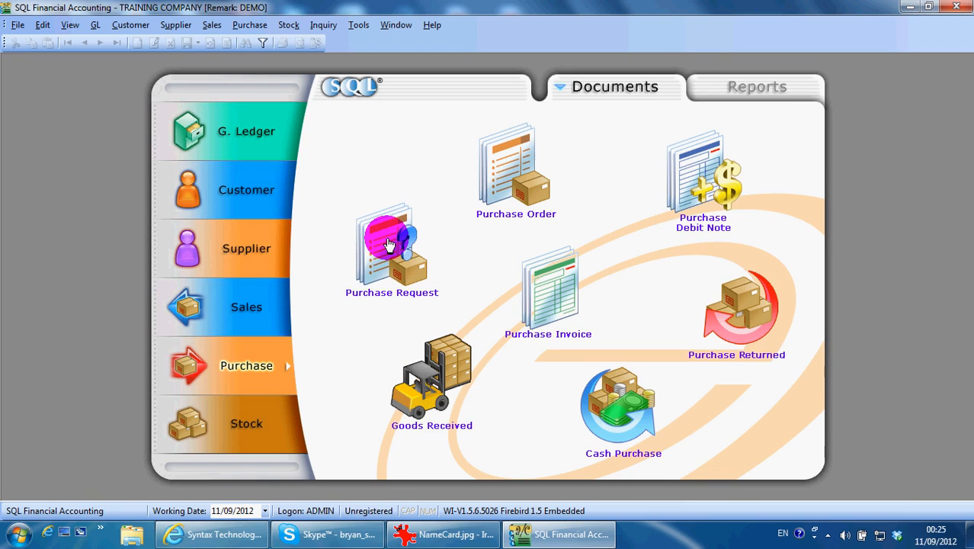
pyautogui.click(391, 244)
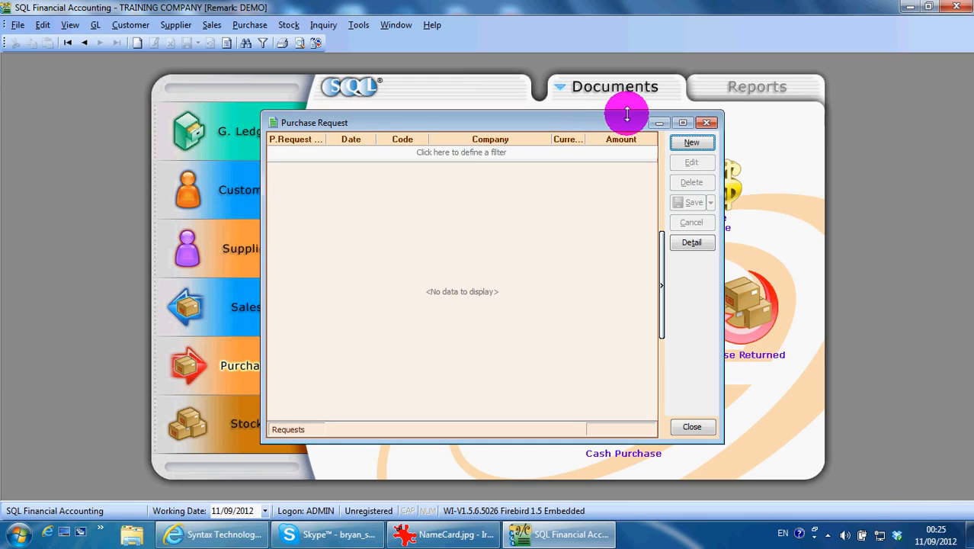
pyautogui.click(692, 143)
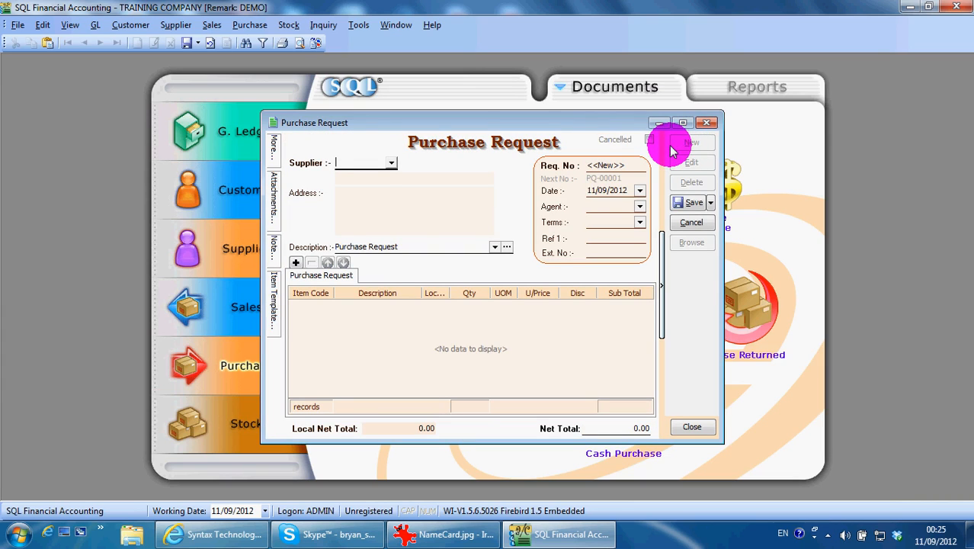
# Set the supplier to 400-M0002 MAXIS COMMUNICATION BHD via the supplier lookup.
pyautogui.write('ma')
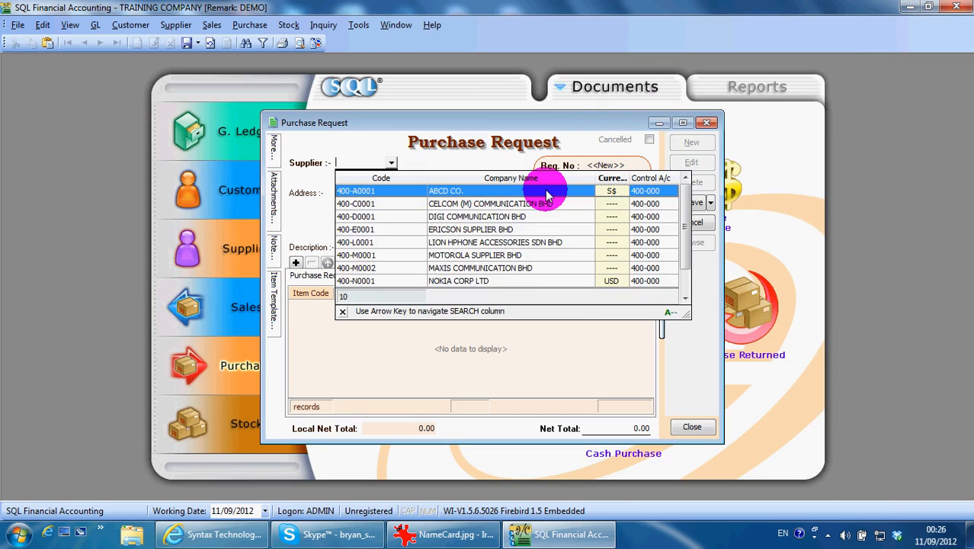
pyautogui.write('ma')
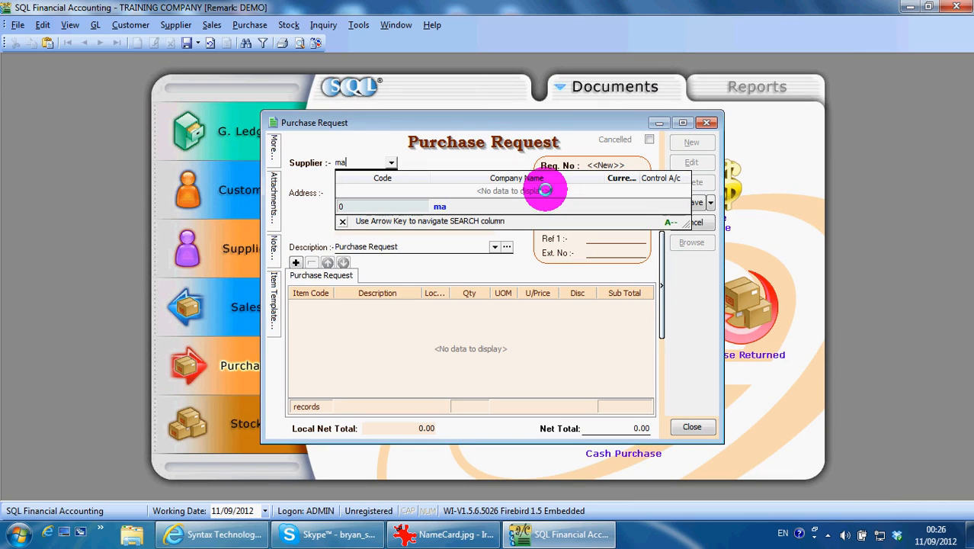
pyautogui.moveTo(621, 191)
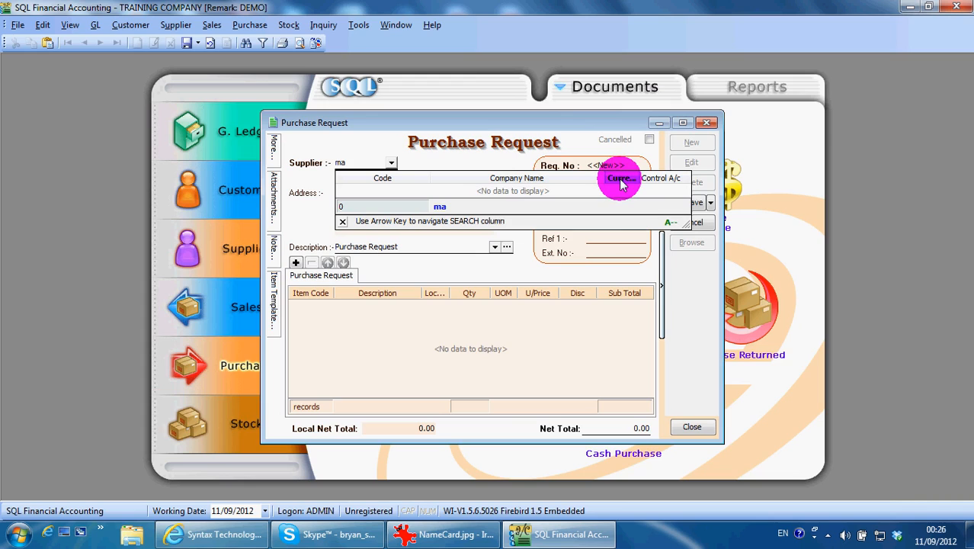
pyautogui.moveTo(619, 199)
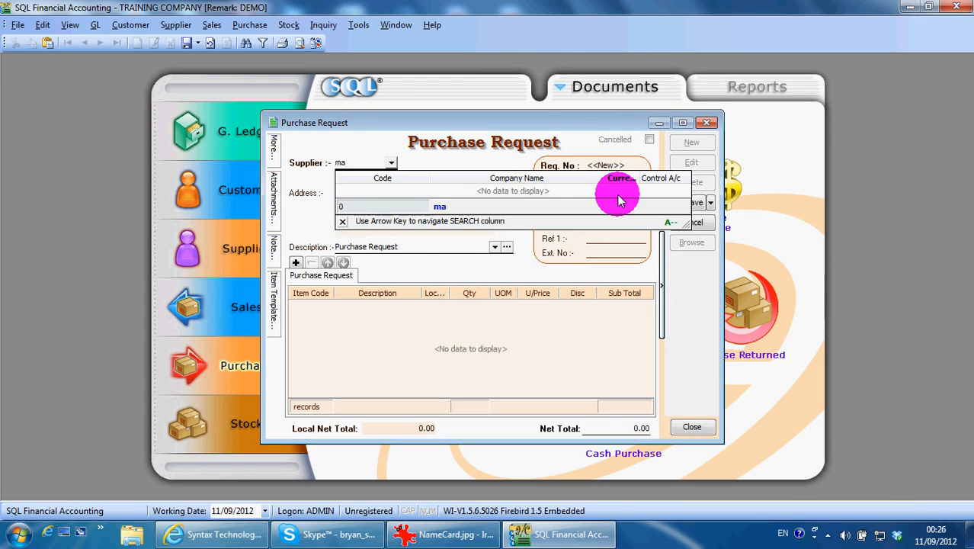
pyautogui.click(391, 161)
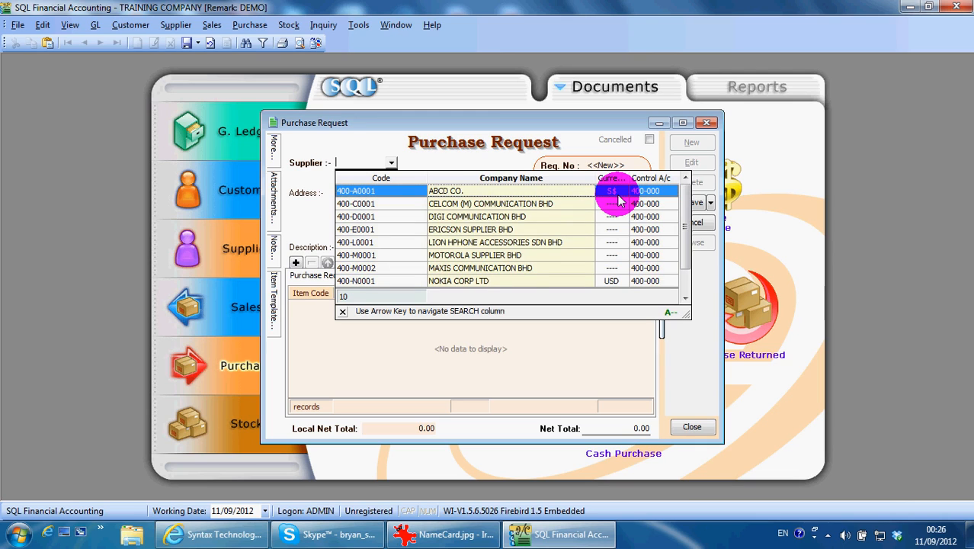
pyautogui.doubleClick(480, 269)
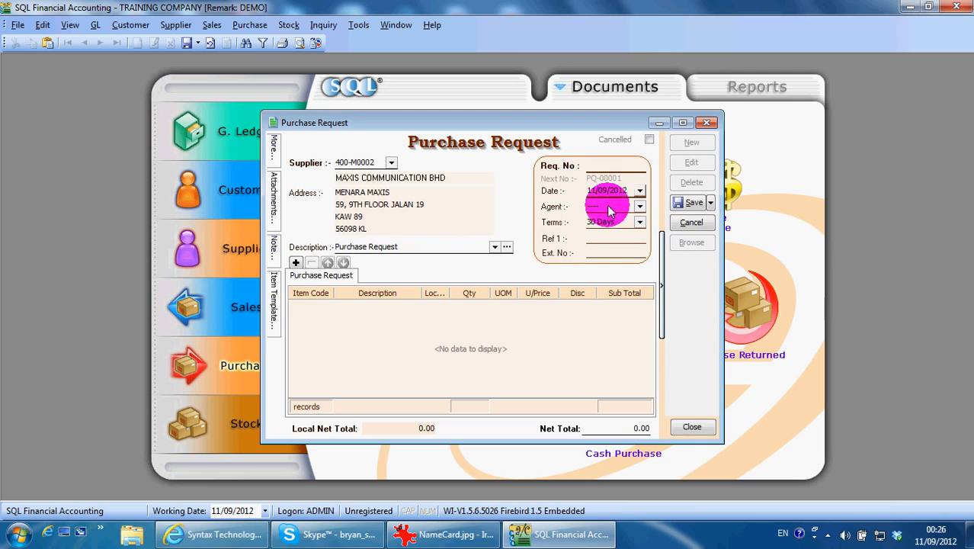
# Add a first line of M-PRE-120 MAXIS PREPAID-RM120, Qty 2, totalling 240.00.
pyautogui.click(295, 262)
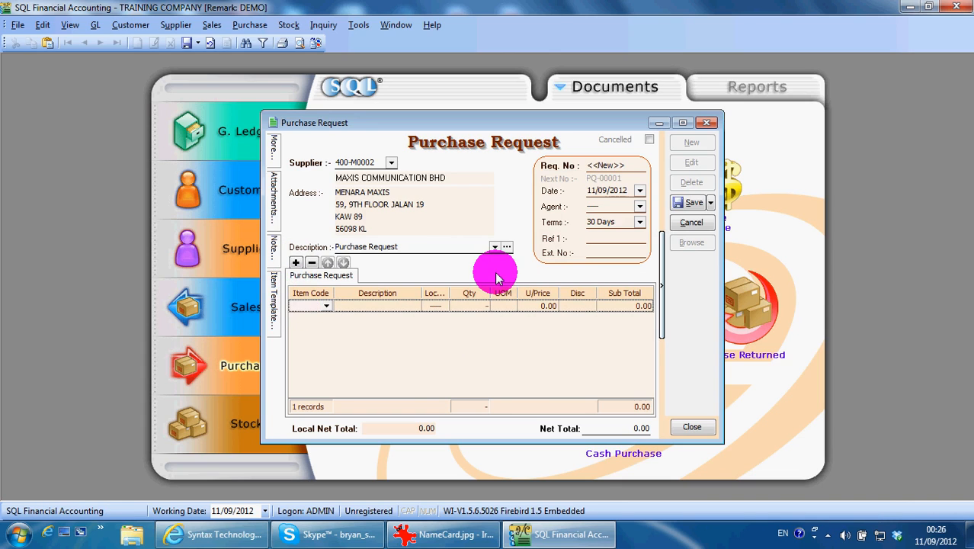
pyautogui.write('ma')
pyautogui.click(471, 305)
pyautogui.write('2')
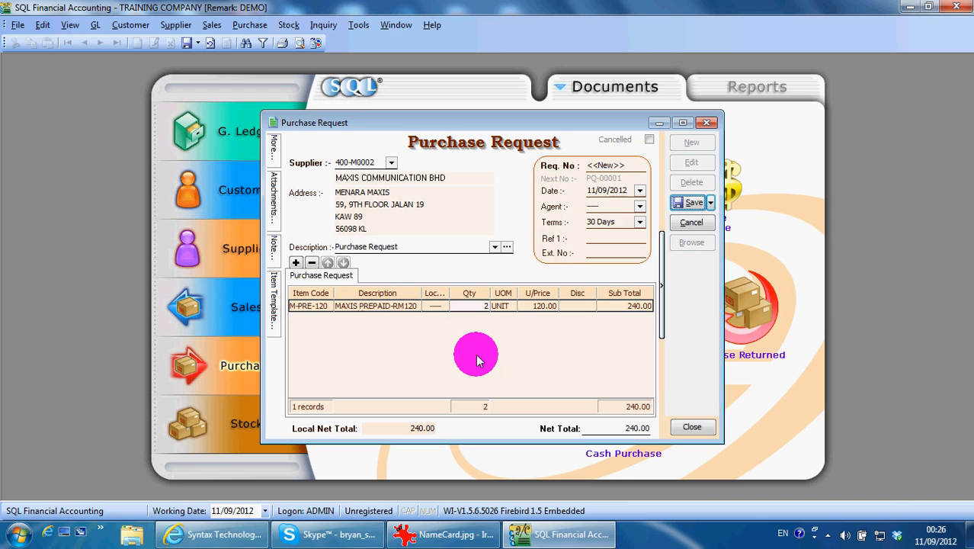
pyautogui.moveTo(346, 326)
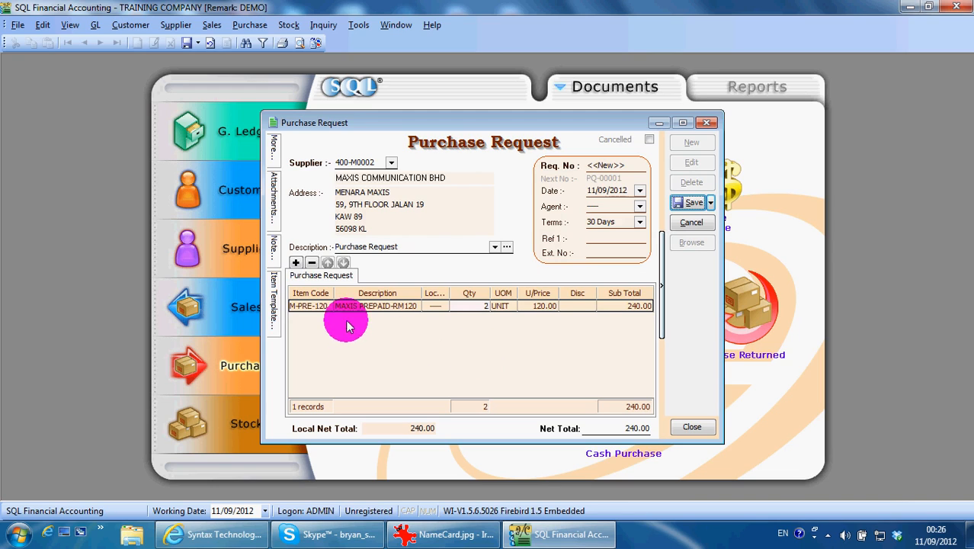
pyautogui.moveTo(473, 305)
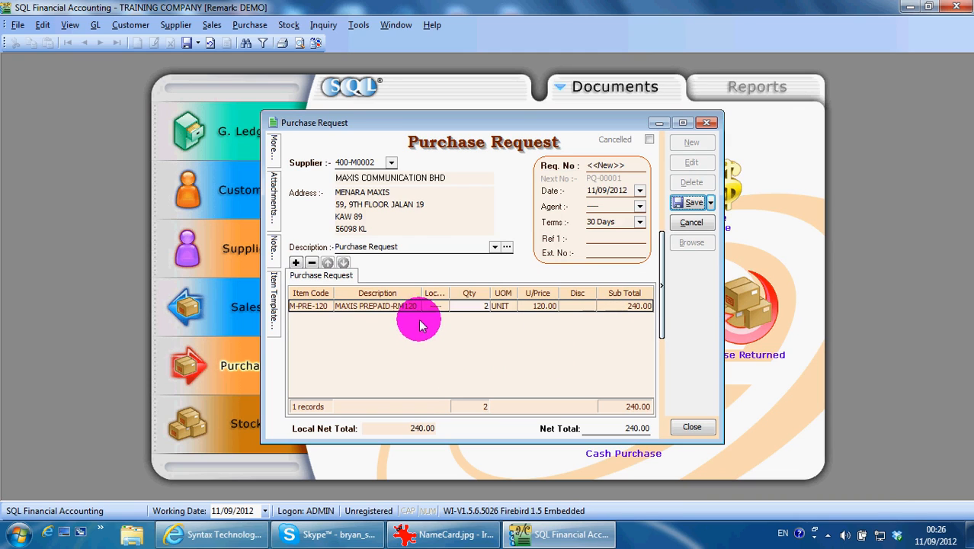
# Add a More Description column to the item grid and save a longer note on the Maxis line.
pyautogui.rightClick(419, 305)
pyautogui.write('-vsdsdfsd')
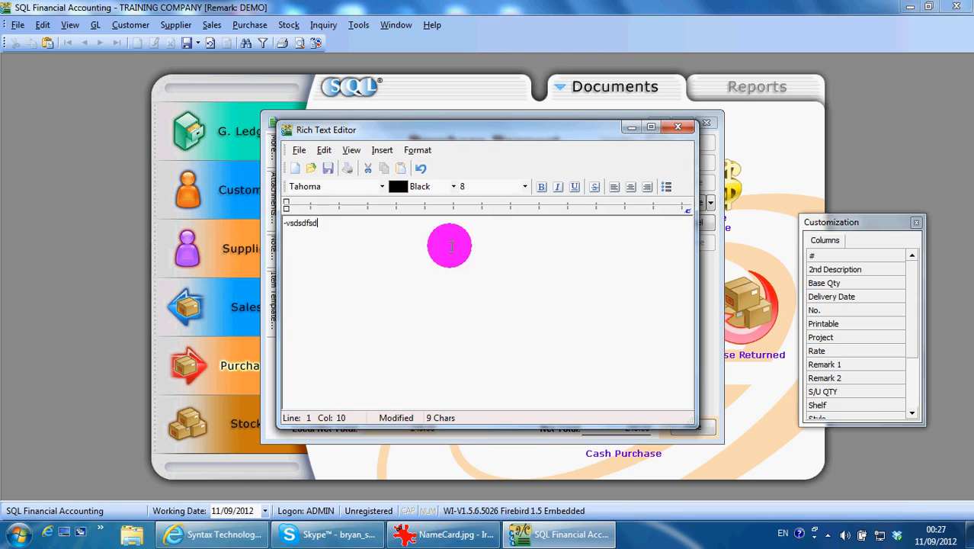
pyautogui.click(676, 126)
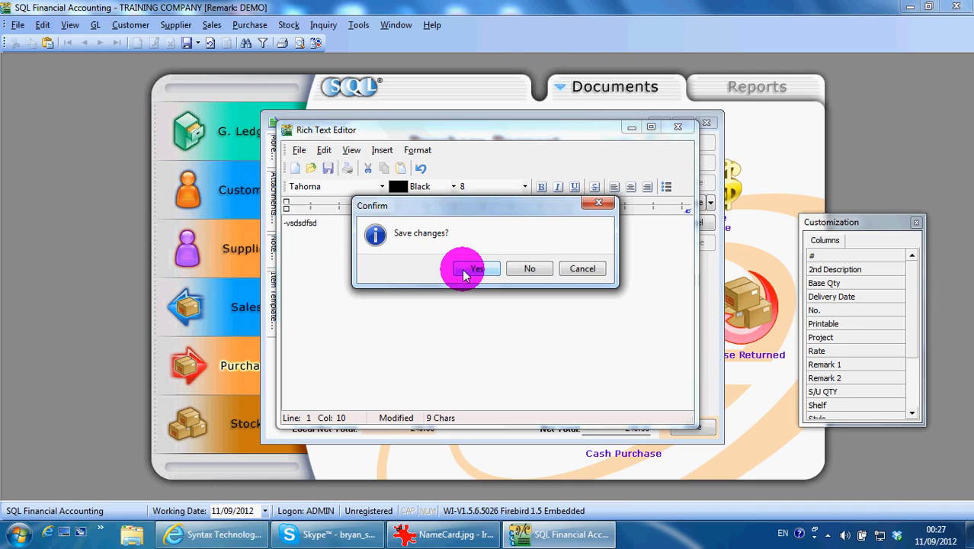
pyautogui.click(475, 269)
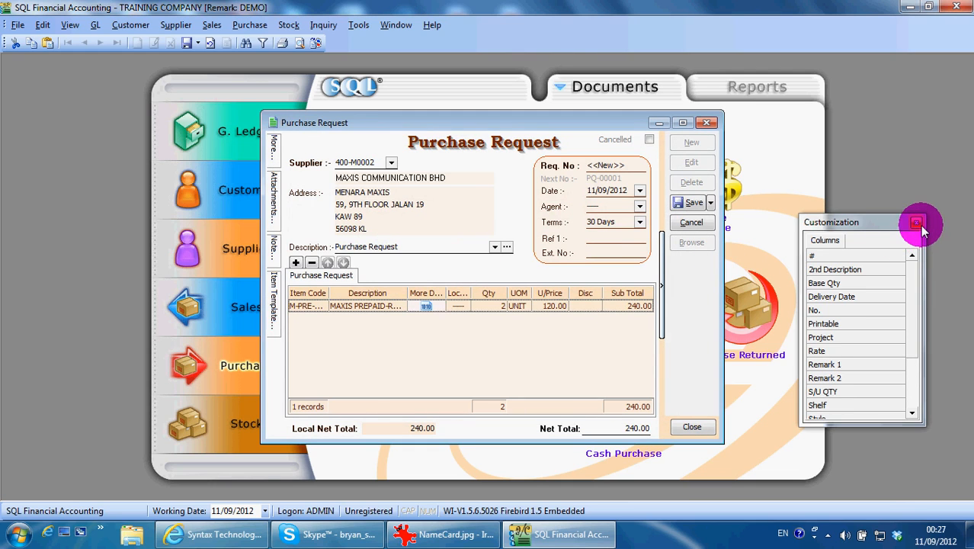
# Save the item grid layout as 'D' and set it as the default layout.
pyautogui.click(916, 223)
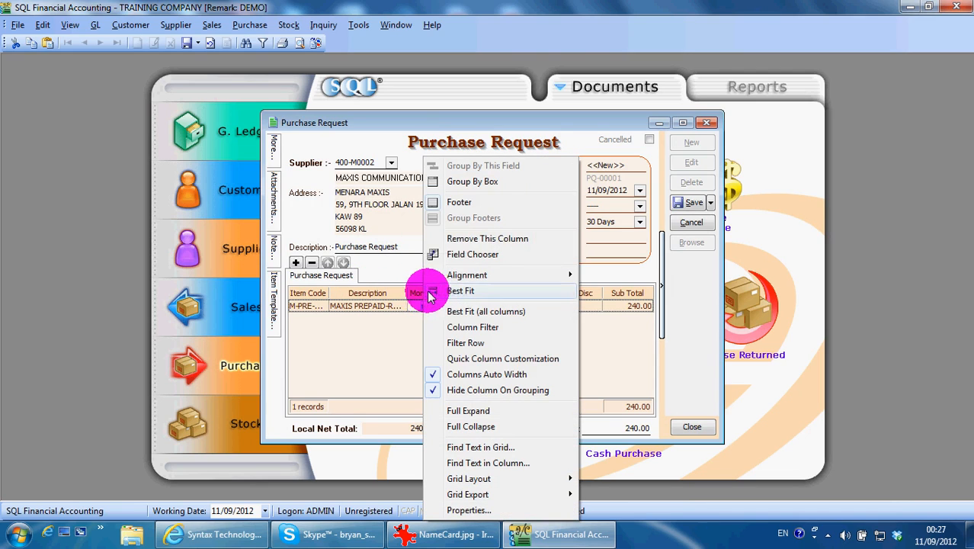
pyautogui.moveTo(534, 463)
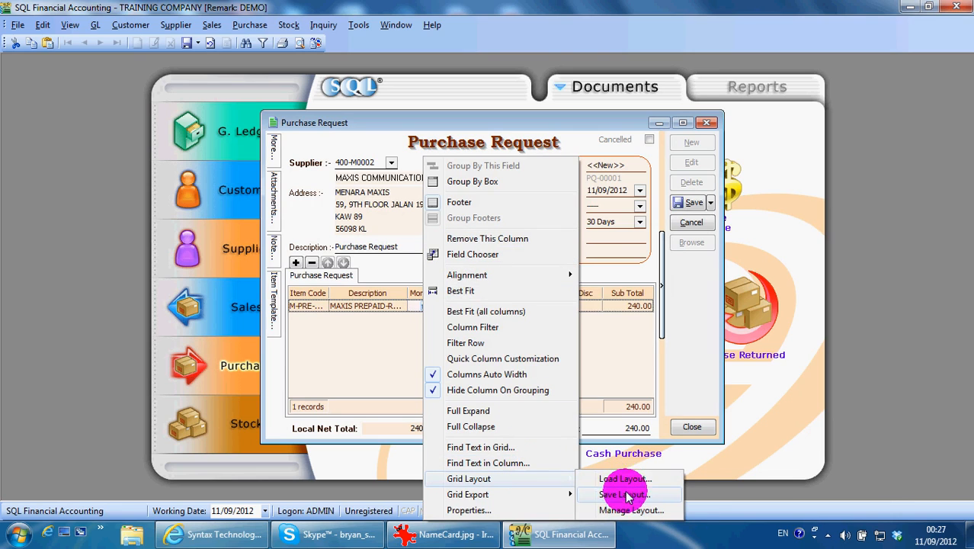
pyautogui.click(625, 494)
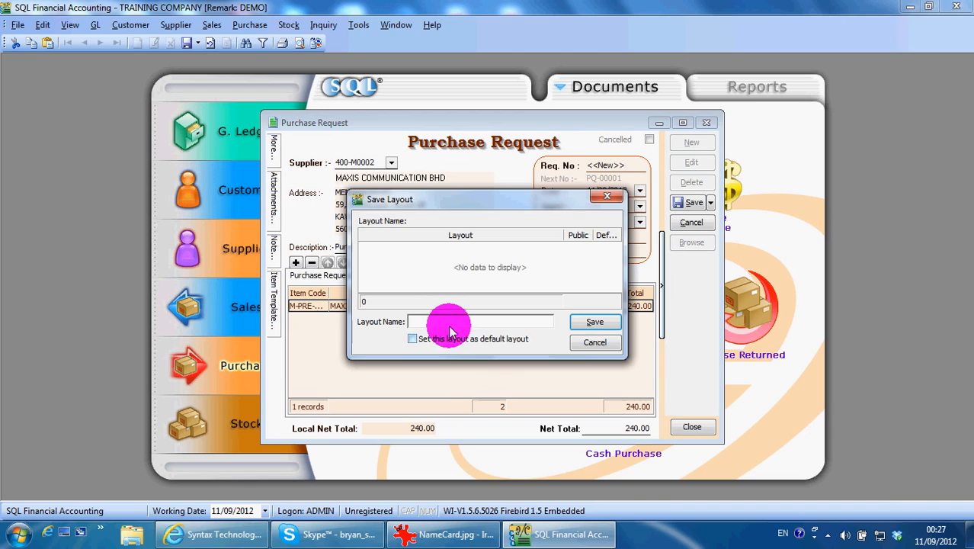
pyautogui.write('D')
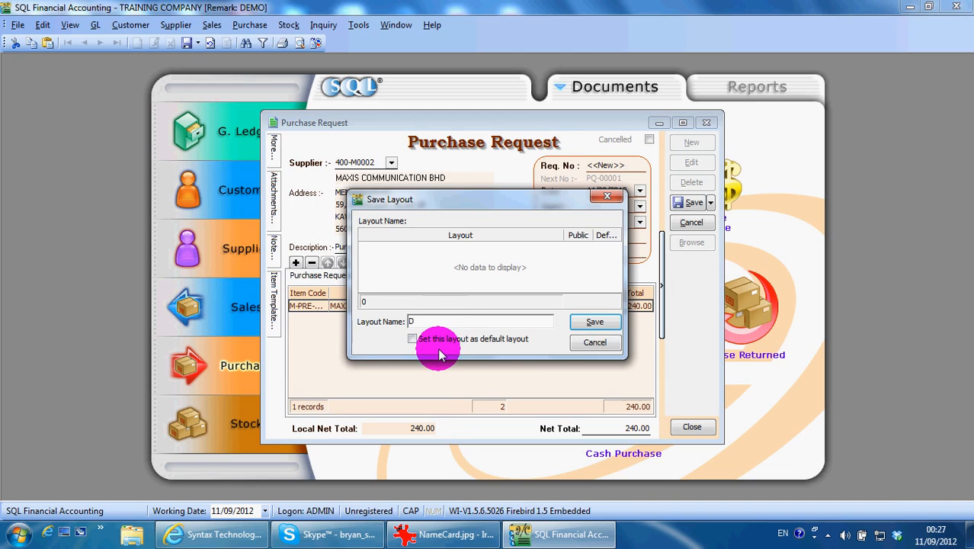
pyautogui.click(411, 339)
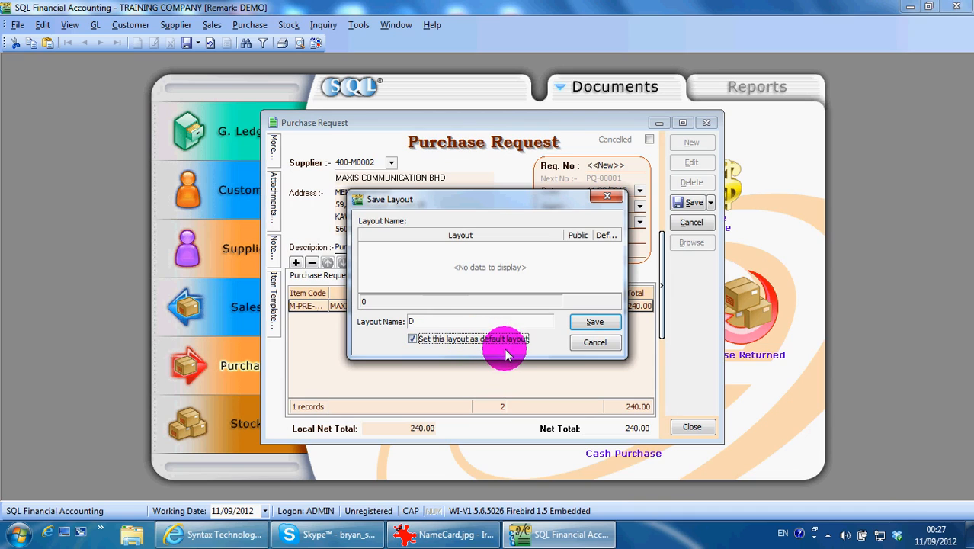
pyautogui.click(595, 320)
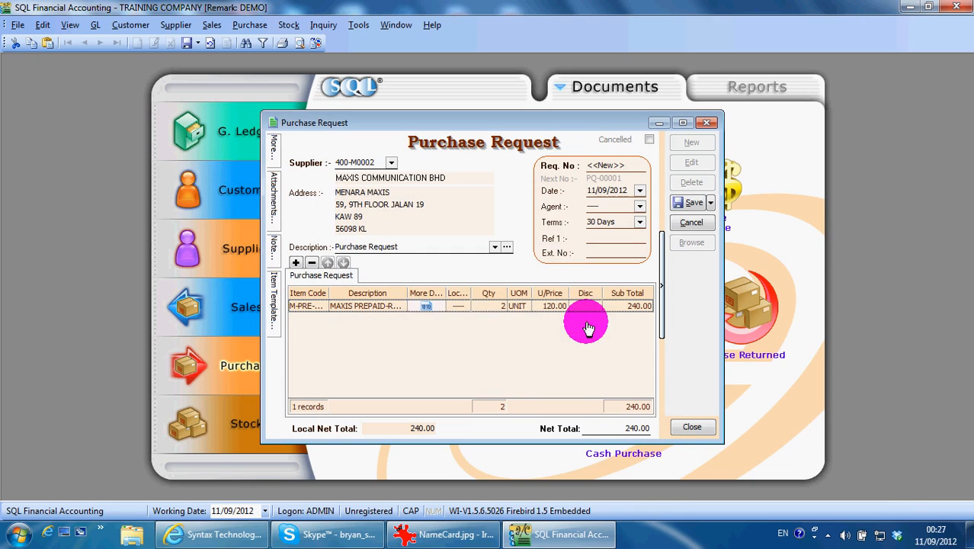
pyautogui.moveTo(551, 288)
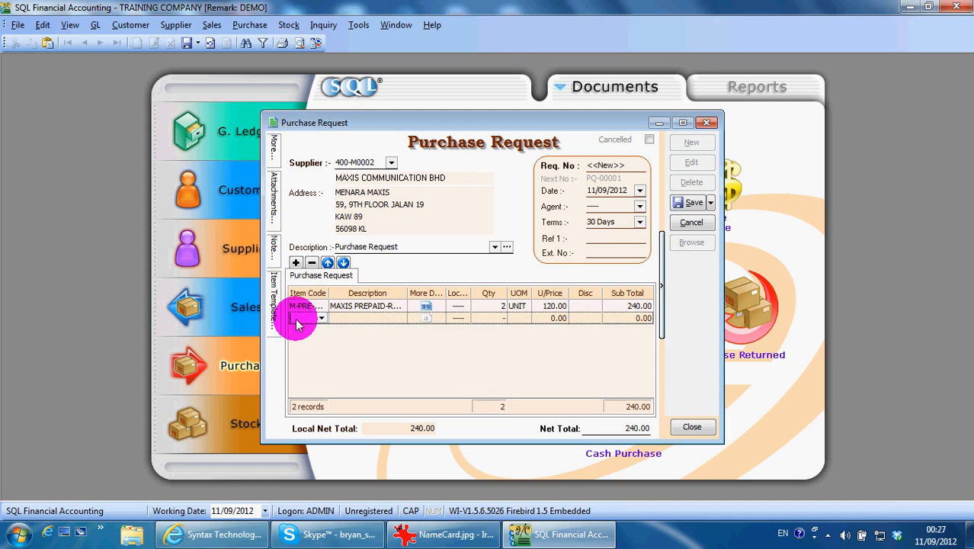
# Add a second line of D-PRE-100 DIGI PREPAID-RM100, Qty 1 (total 390.00), and save the request.
pyautogui.click(305, 319)
pyautogui.write('150')
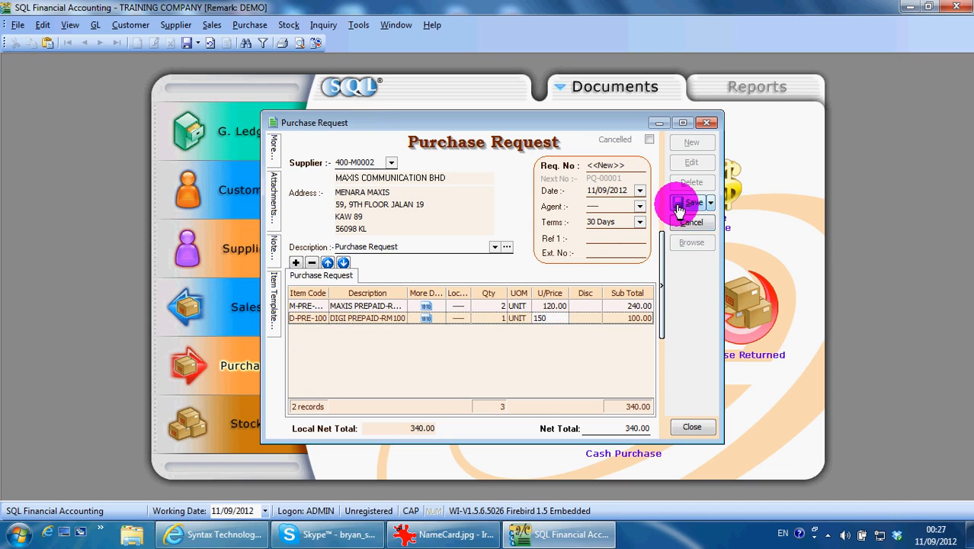
pyautogui.click(689, 202)
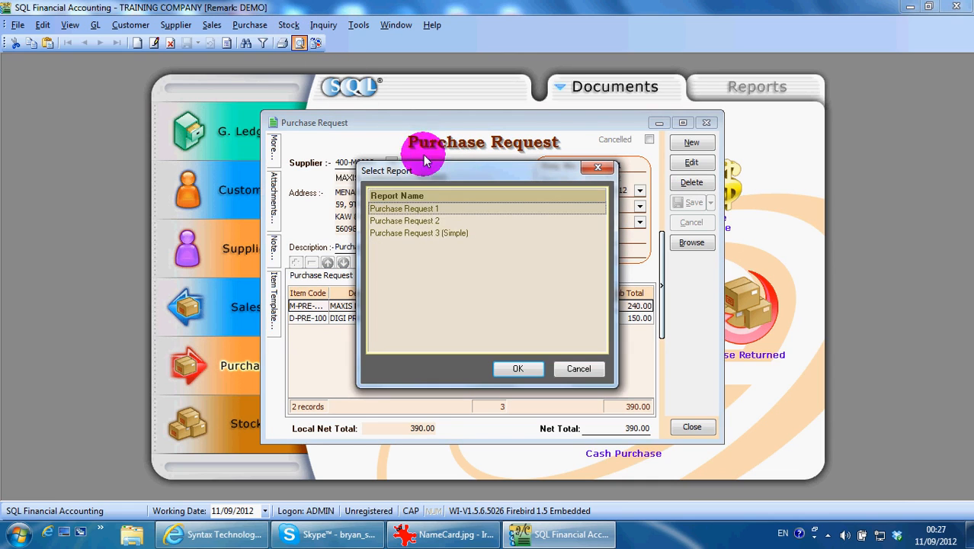
# Preview the request as Requisition PQ-00001 in Purchase Request 1 format and send it to print to file.
pyautogui.click(418, 231)
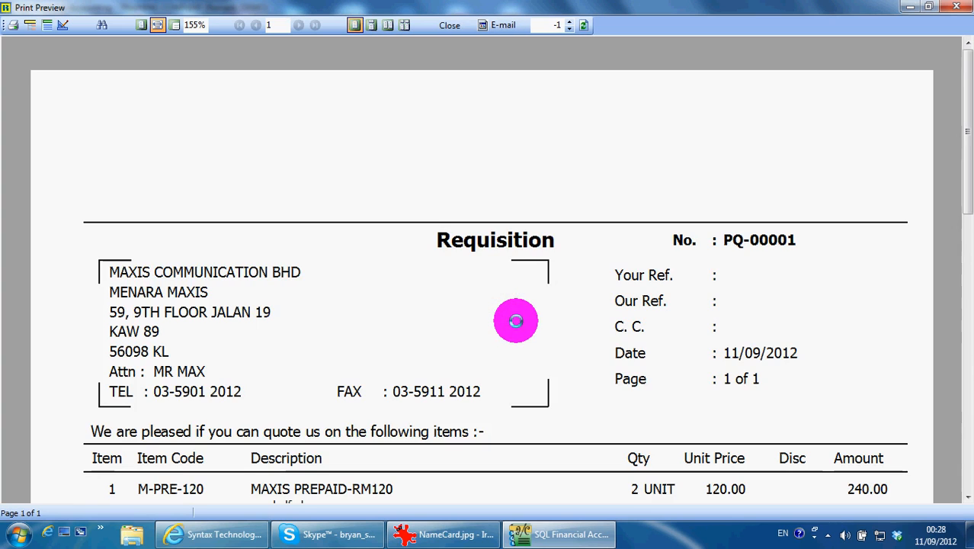
pyautogui.scroll(-3)
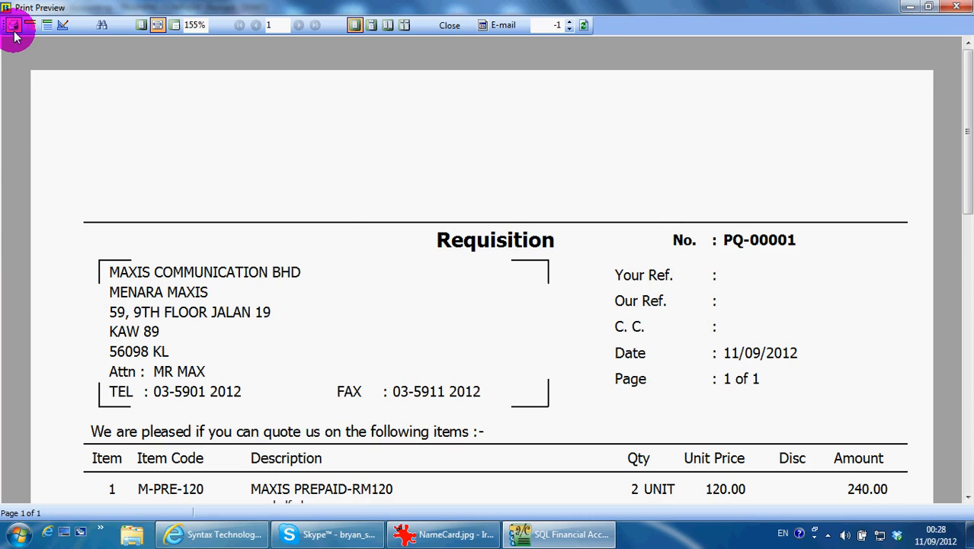
pyautogui.click(14, 24)
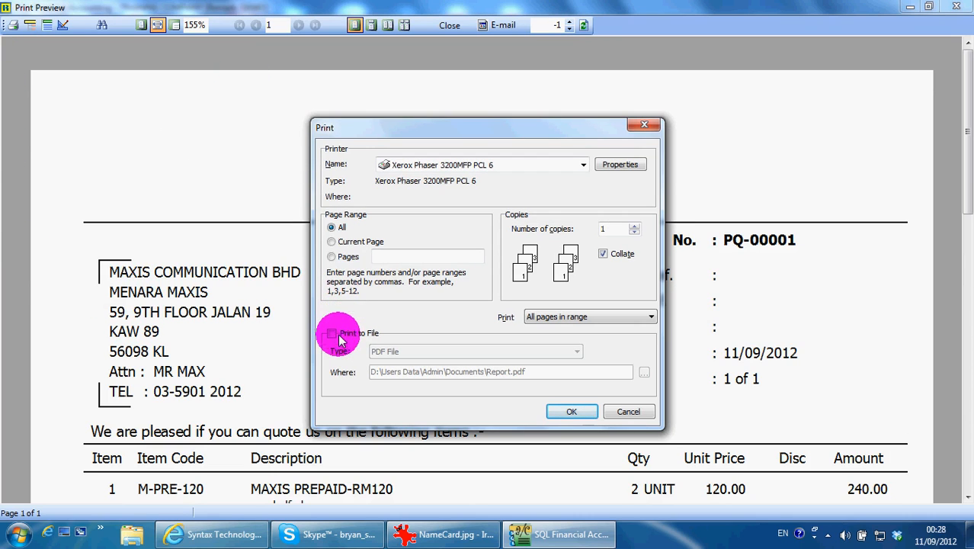
pyautogui.click(332, 332)
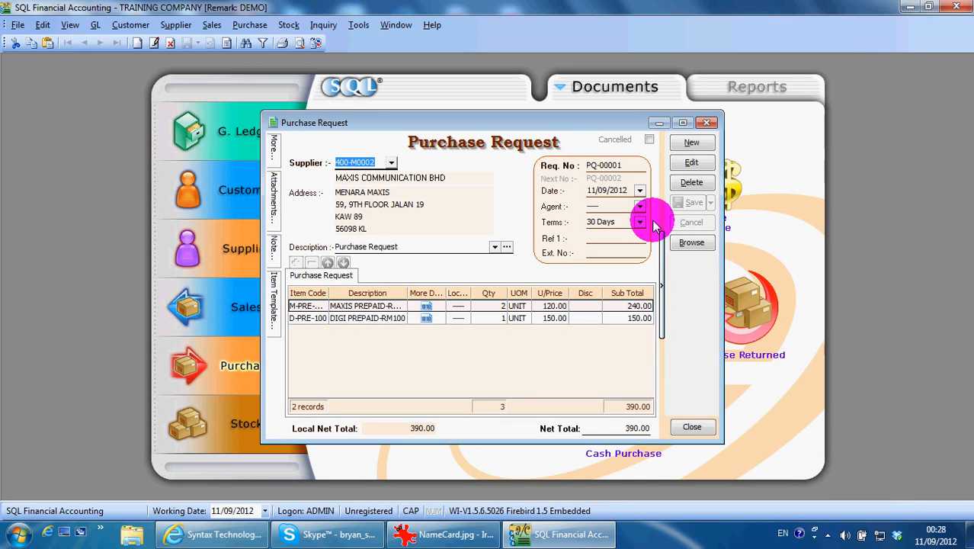
pyautogui.moveTo(664, 404)
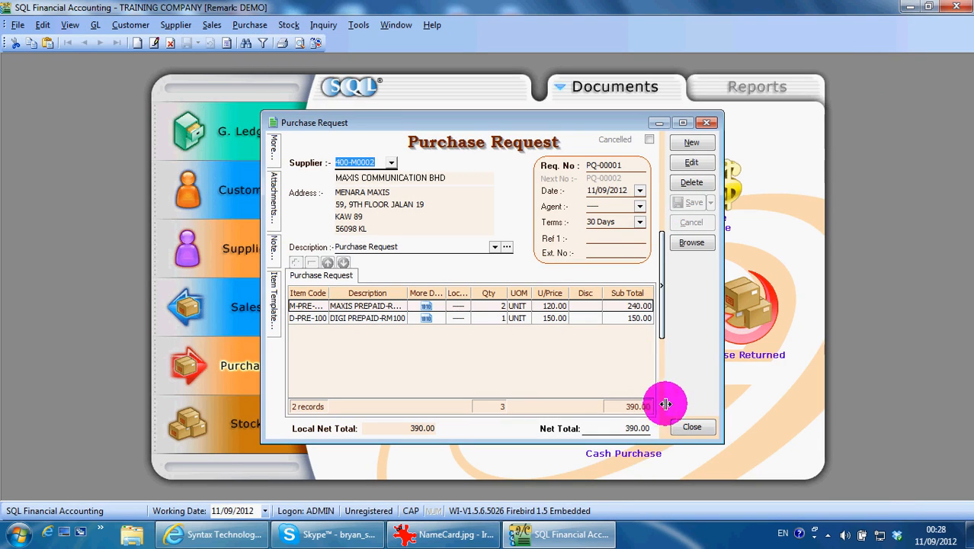
# Close the Purchase Request window and switch to NameCard.jpg in IrfanView.
pyautogui.click(690, 426)
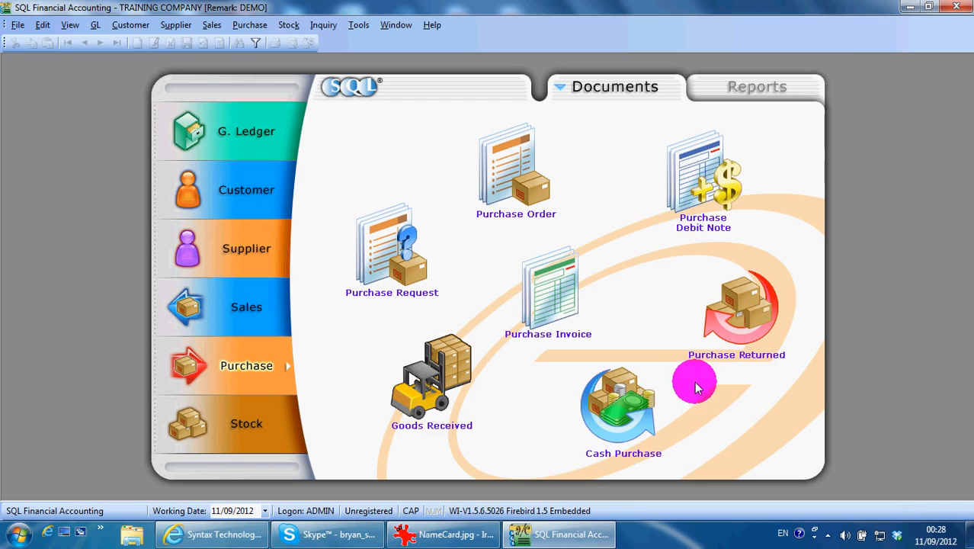
pyautogui.moveTo(384, 297)
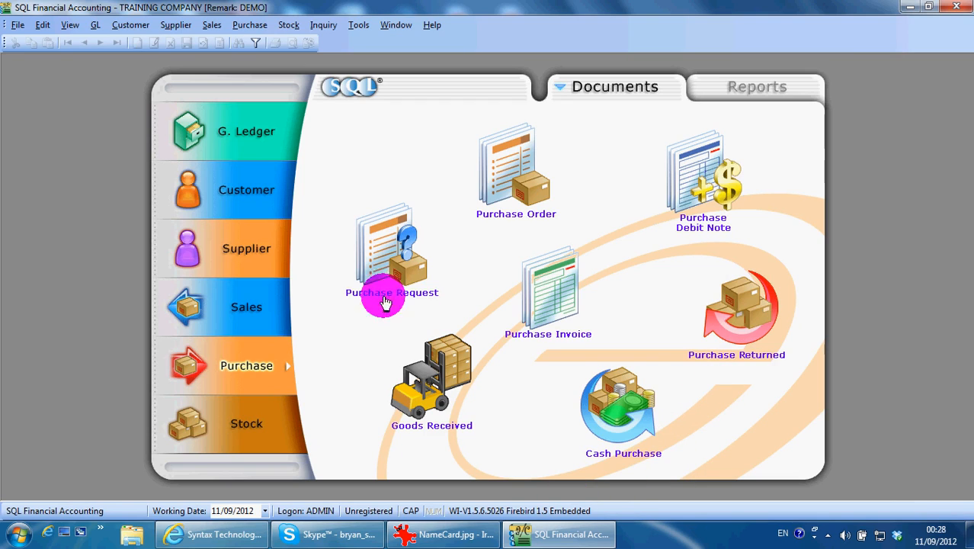
pyautogui.moveTo(449, 284)
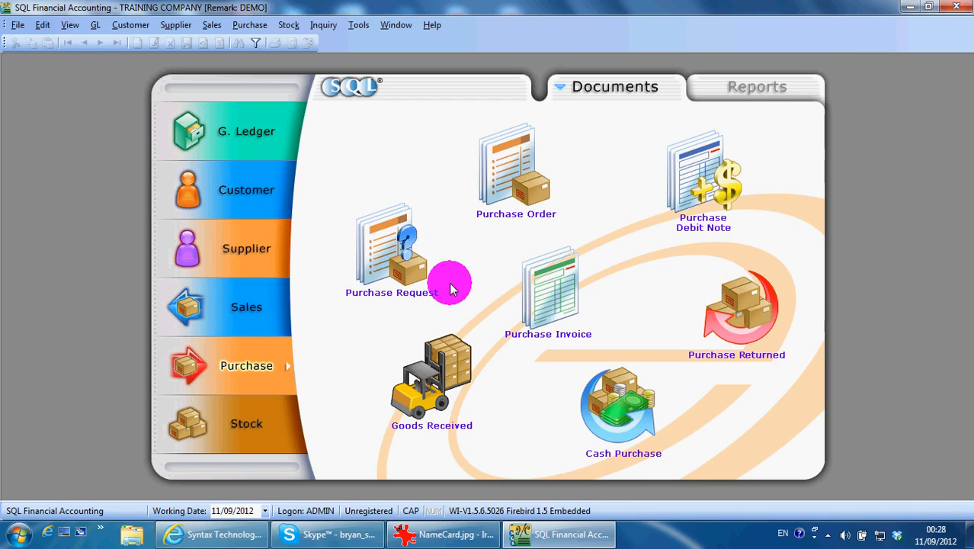
pyautogui.moveTo(448, 263)
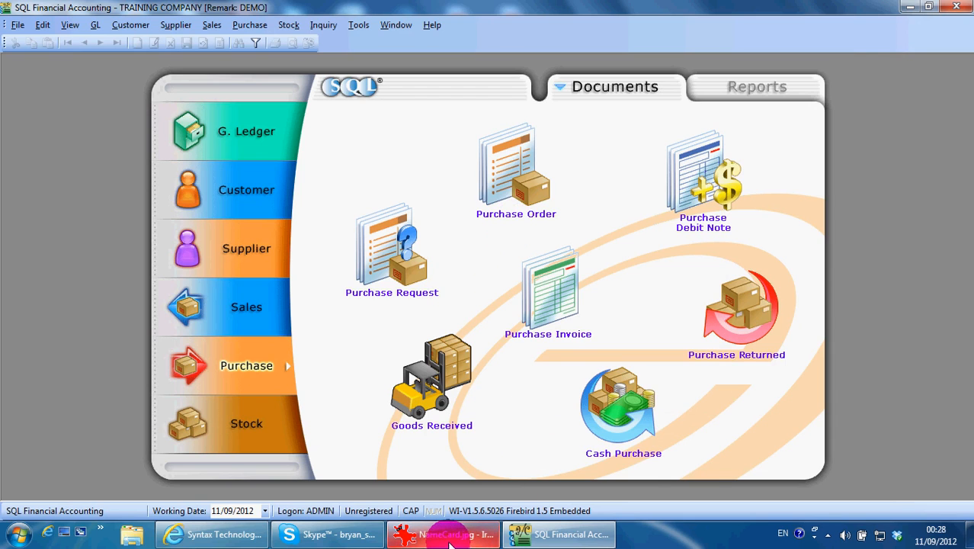
pyautogui.click(442, 533)
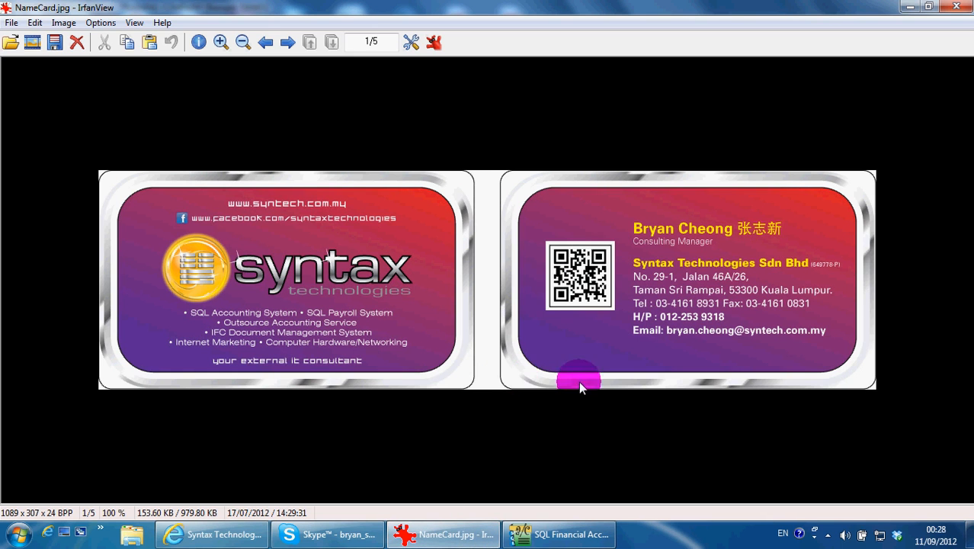